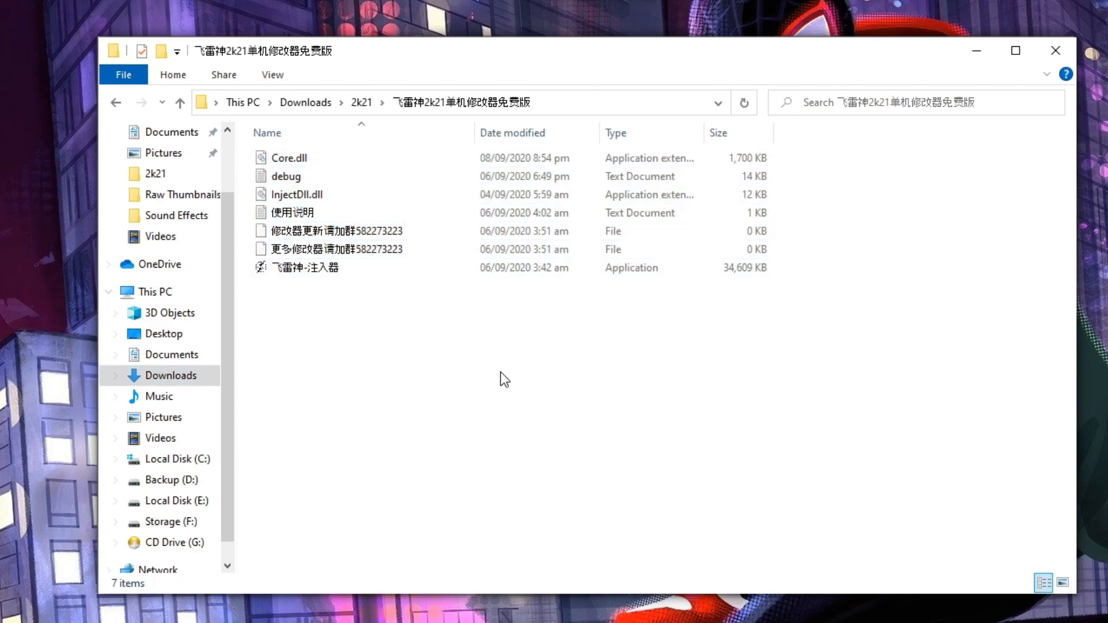
Step: Select all seven files in the 飞雷神2k21单机修改器免费版 folder and grab them
{"action": "key", "text": "ctrl+a"}
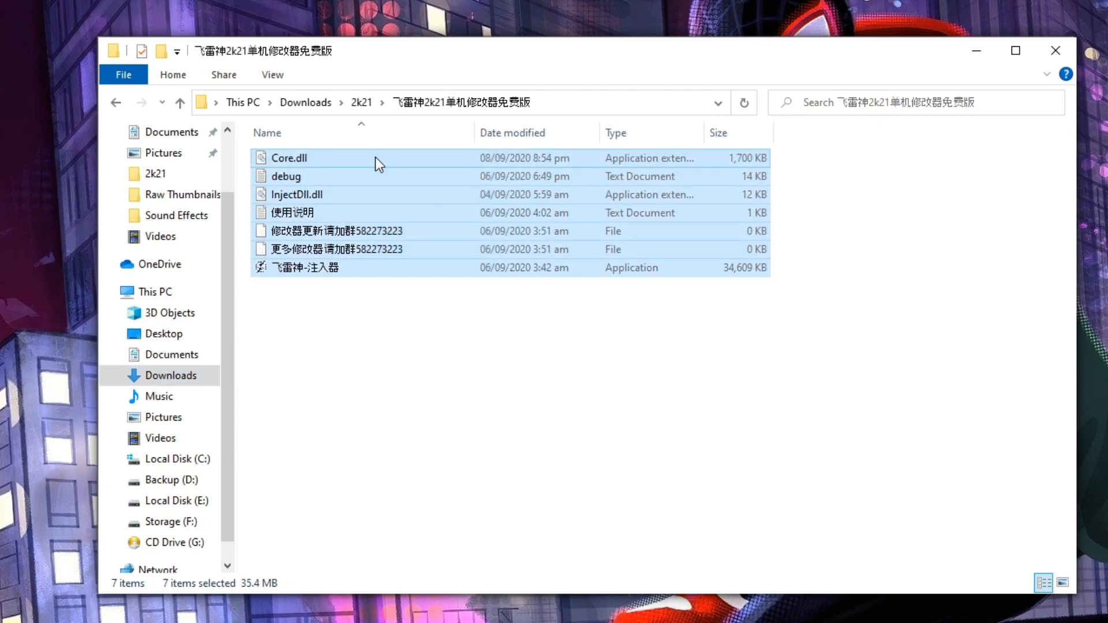
{"action": "left_click", "coordinate": [499, 361]}
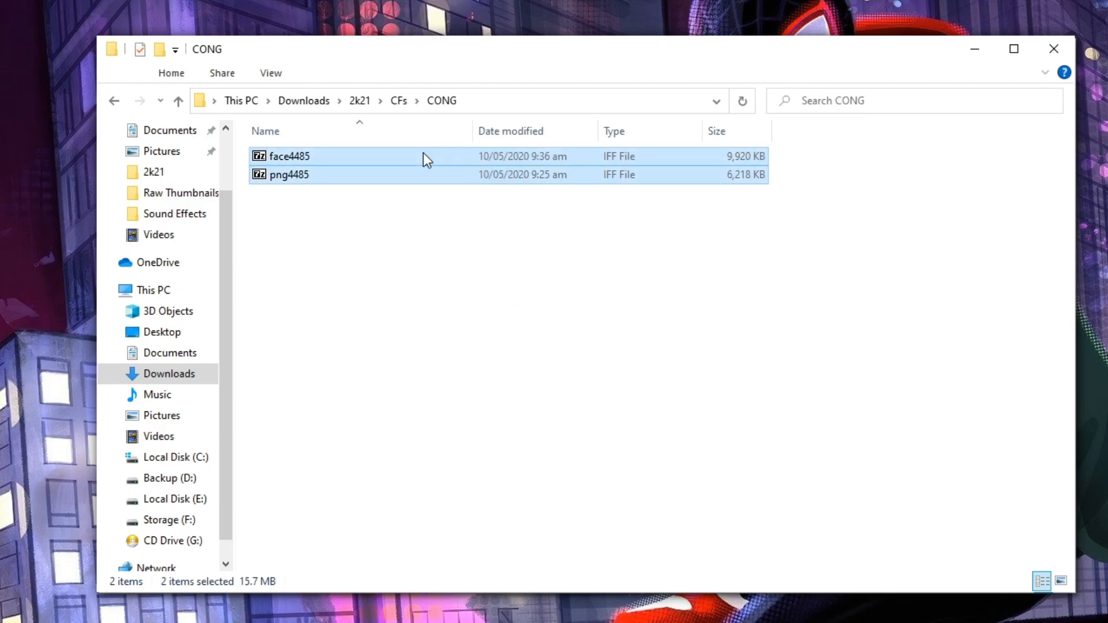
{"action": "mouse_move", "coordinate": [431, 170]}
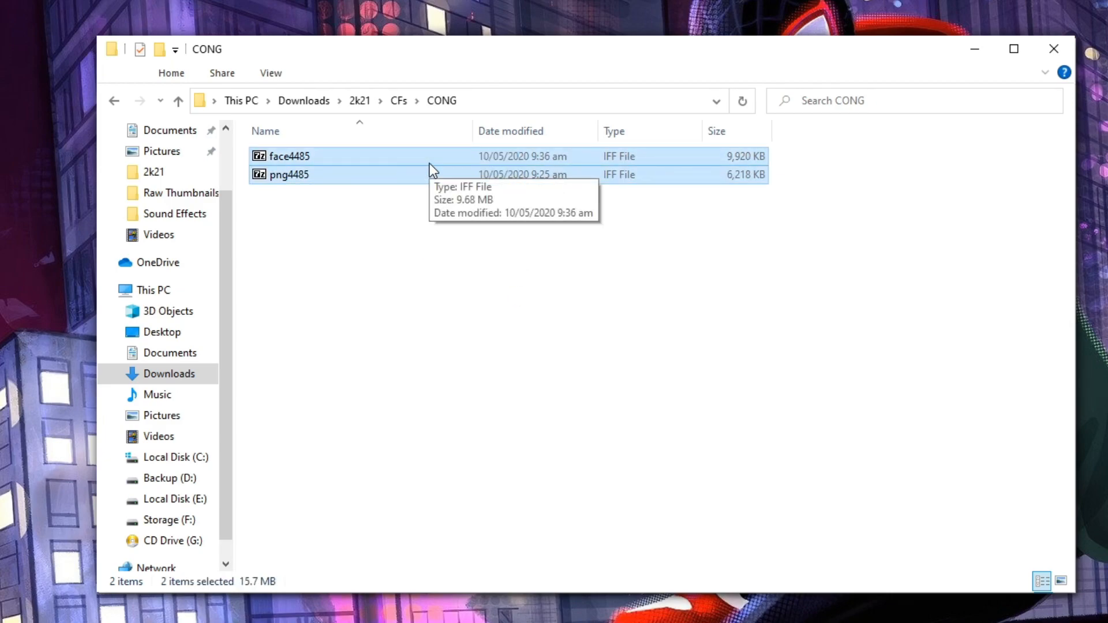
{"action": "mouse_move", "coordinate": [609, 418]}
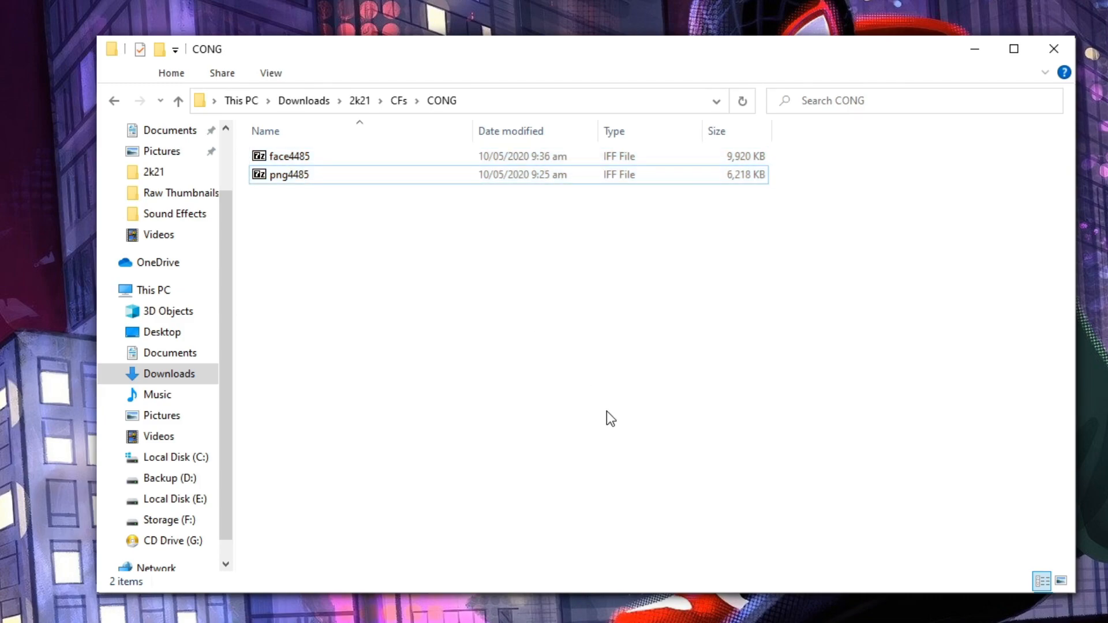
{"action": "mouse_move", "coordinate": [614, 436]}
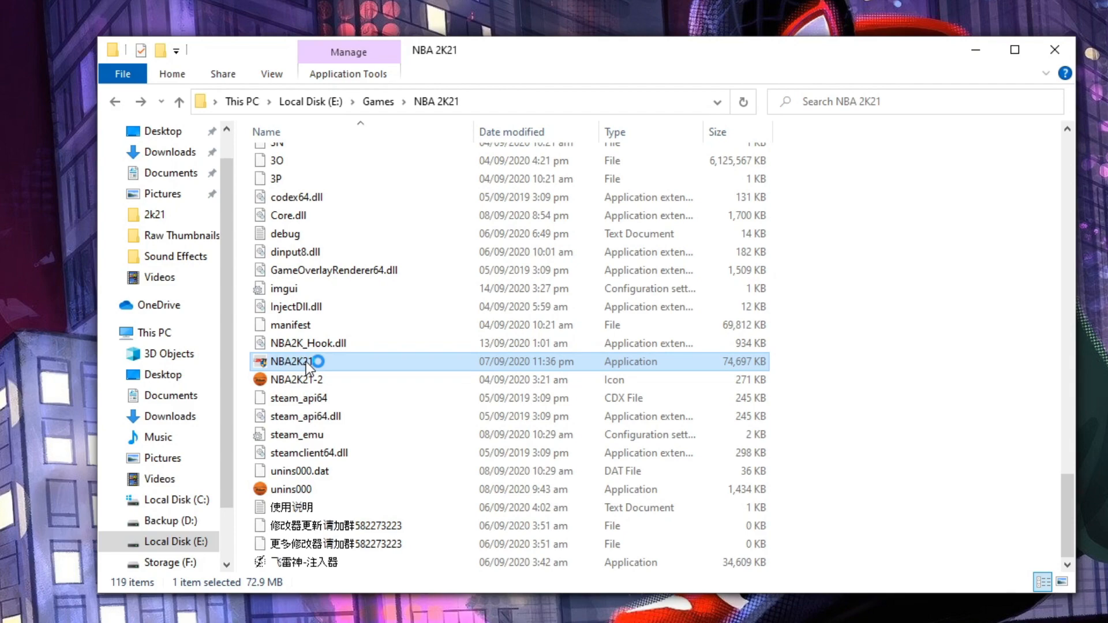
Step: Launch the NBA2K21 application from E:\Games\NBA 2K21
{"action": "double_click", "coordinate": [289, 361]}
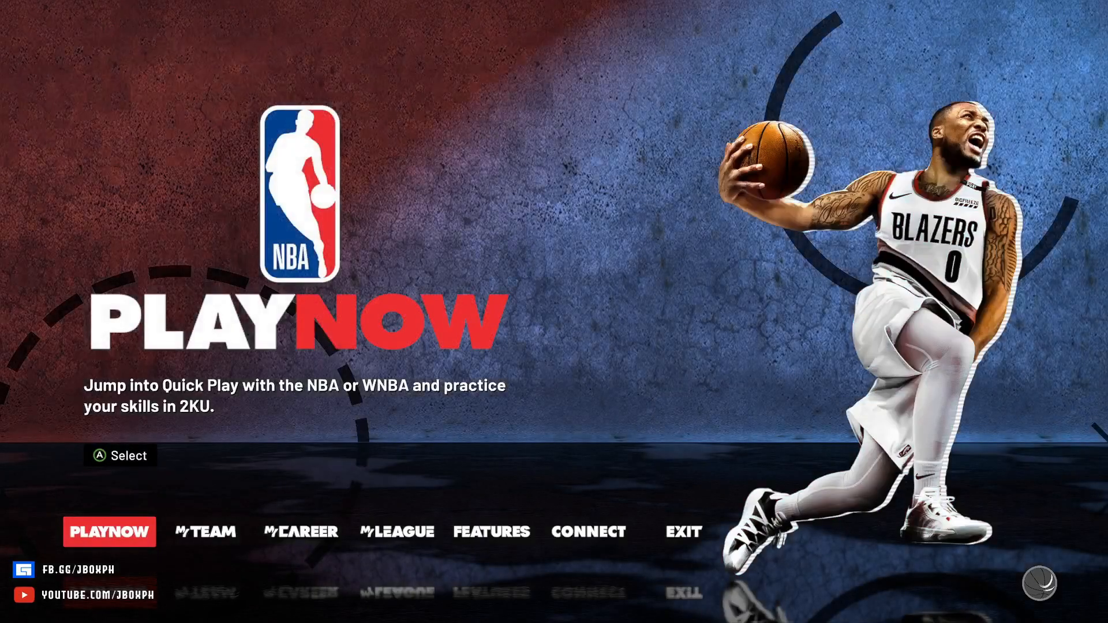
Step: Enter MyCAREER from the main menu to reach the save files screen
{"action": "left_click", "coordinate": [301, 531]}
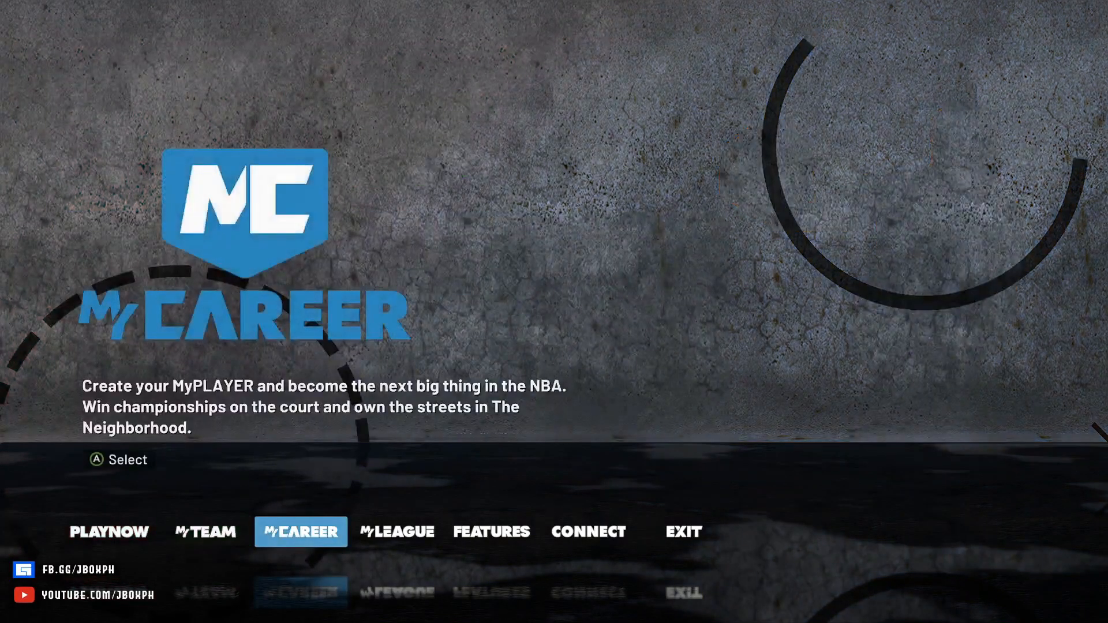
{"action": "left_click", "coordinate": [300, 531]}
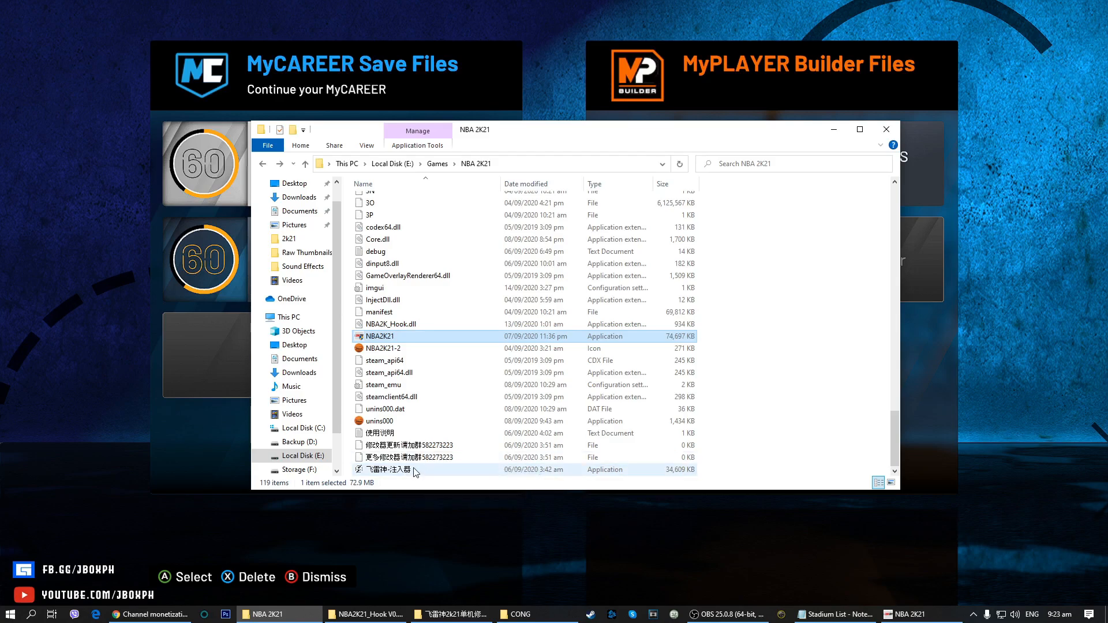
Step: Run 飞雷神-注入器 as administrator and ignore the assertion failed dialog
{"action": "right_click", "coordinate": [407, 470]}
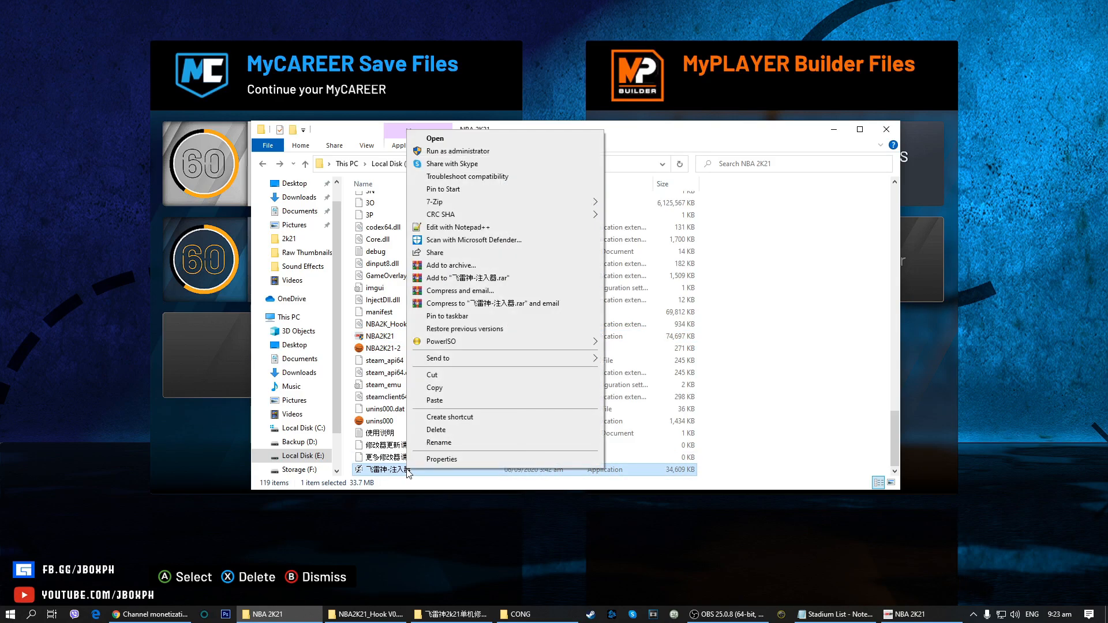
{"action": "mouse_move", "coordinate": [502, 150]}
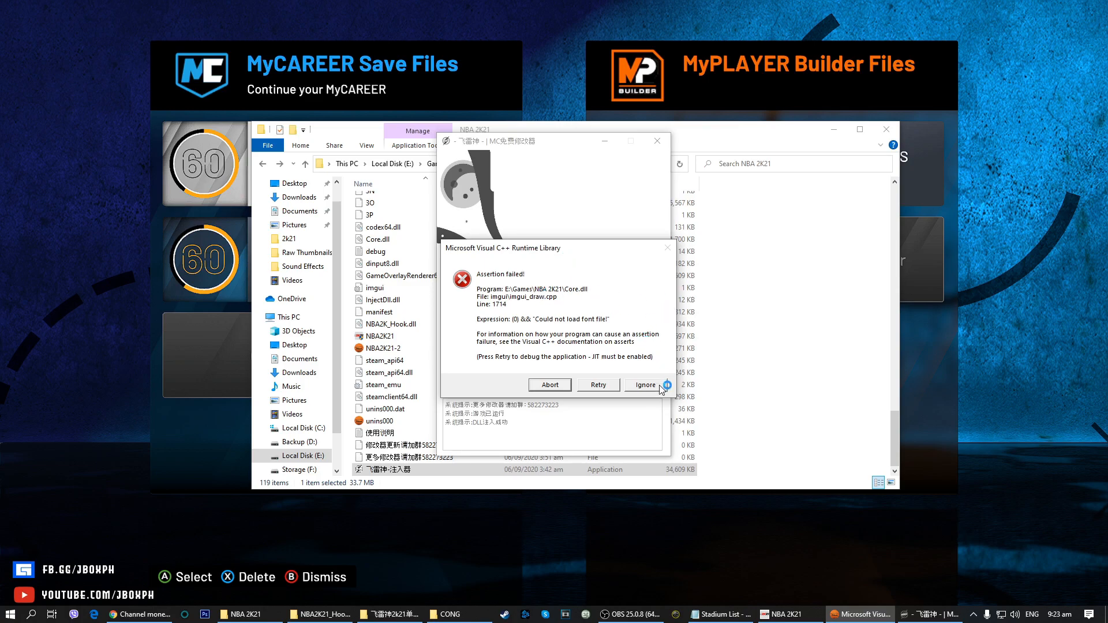
{"action": "left_click", "coordinate": [643, 384]}
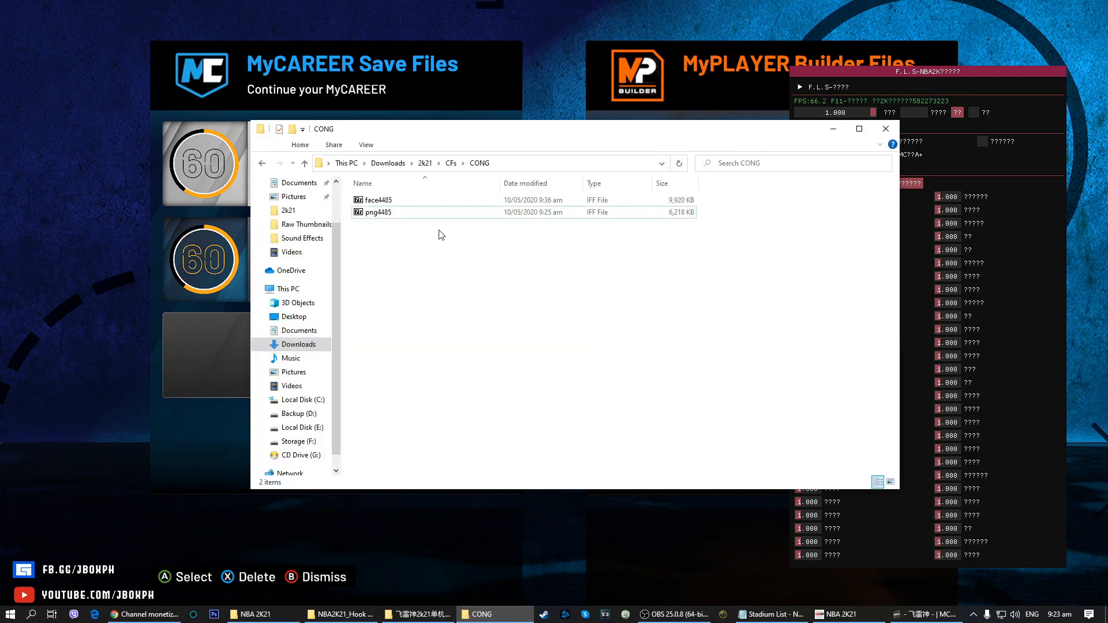
Step: Choose the face4485 cyberface file in the CONG folder for the MyCAREER player
{"action": "left_click", "coordinate": [378, 200]}
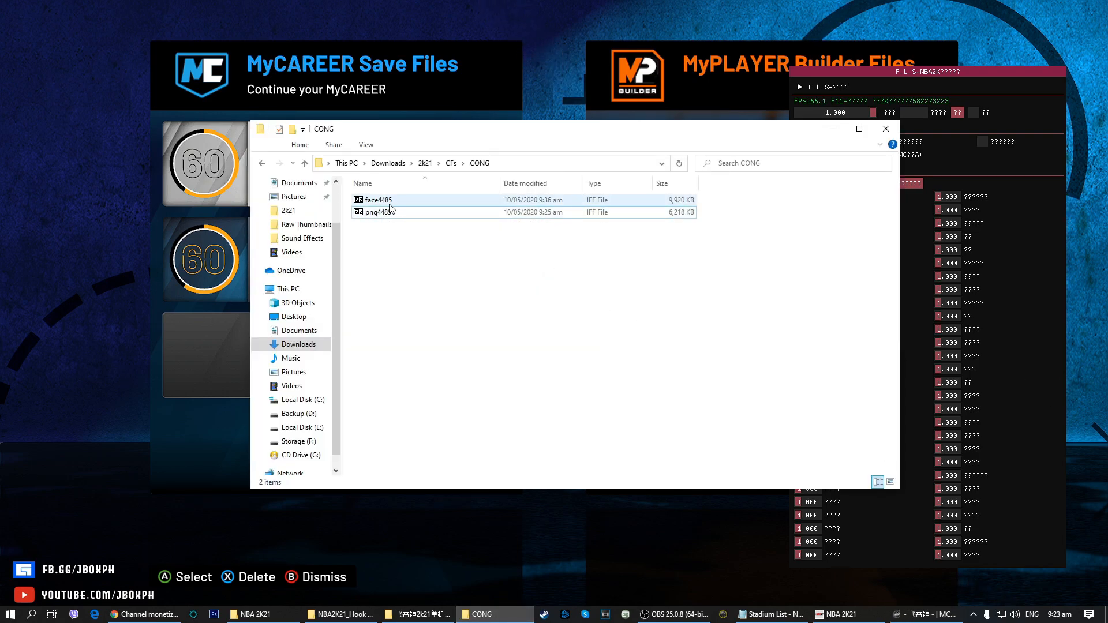
{"action": "mouse_move", "coordinate": [378, 213]}
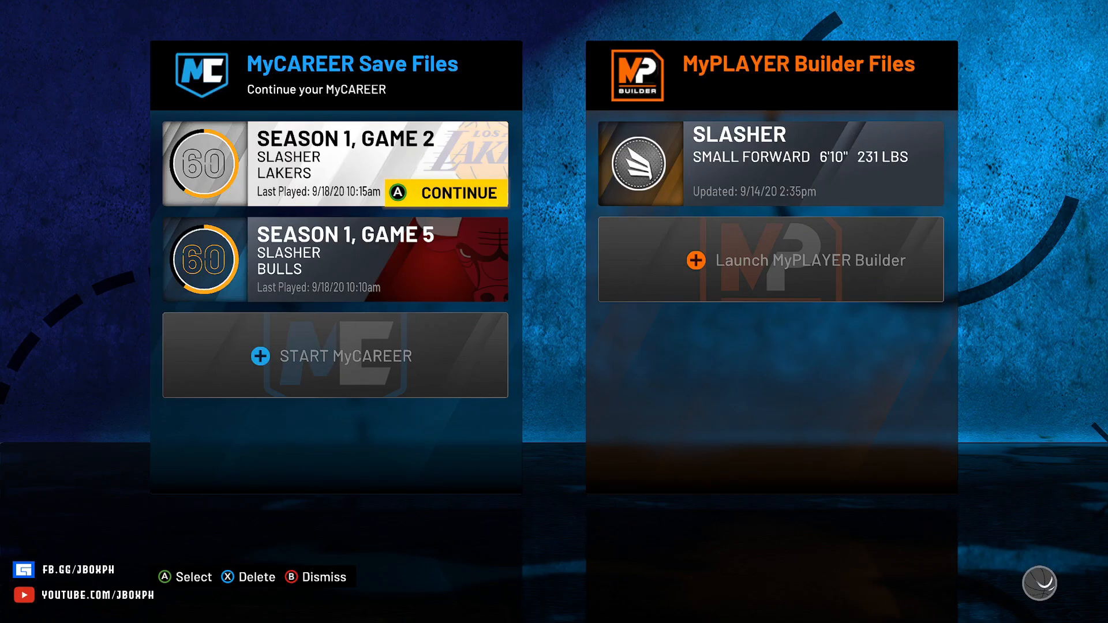
Step: Continue the Season 1, Game 2 save and start the next Lakers game with Cong
{"action": "left_click", "coordinate": [447, 193]}
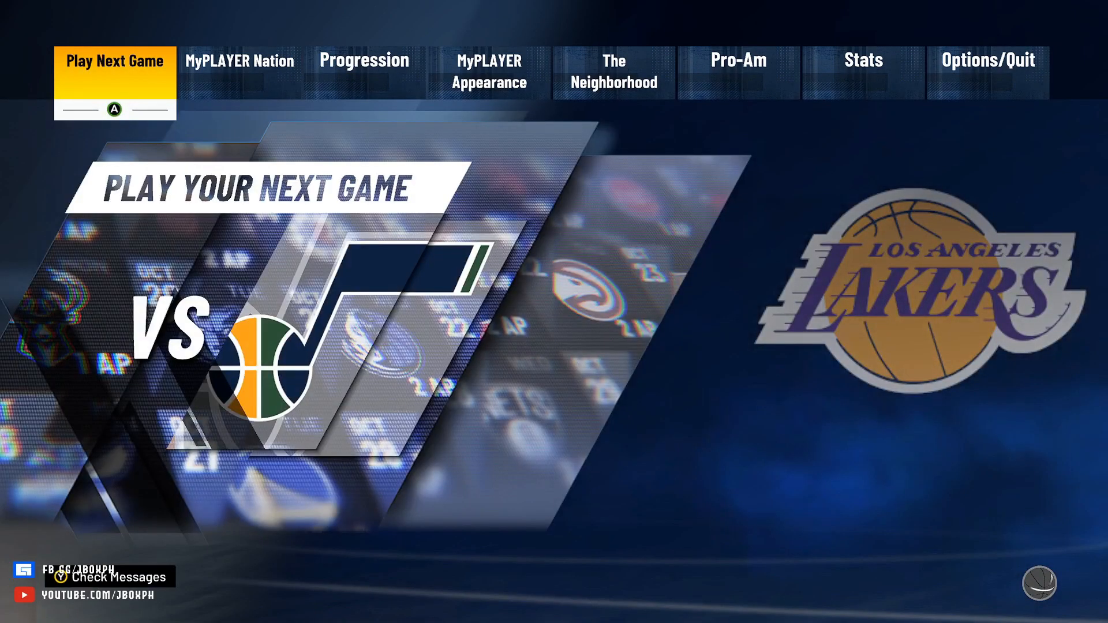
{"action": "left_click", "coordinate": [114, 60]}
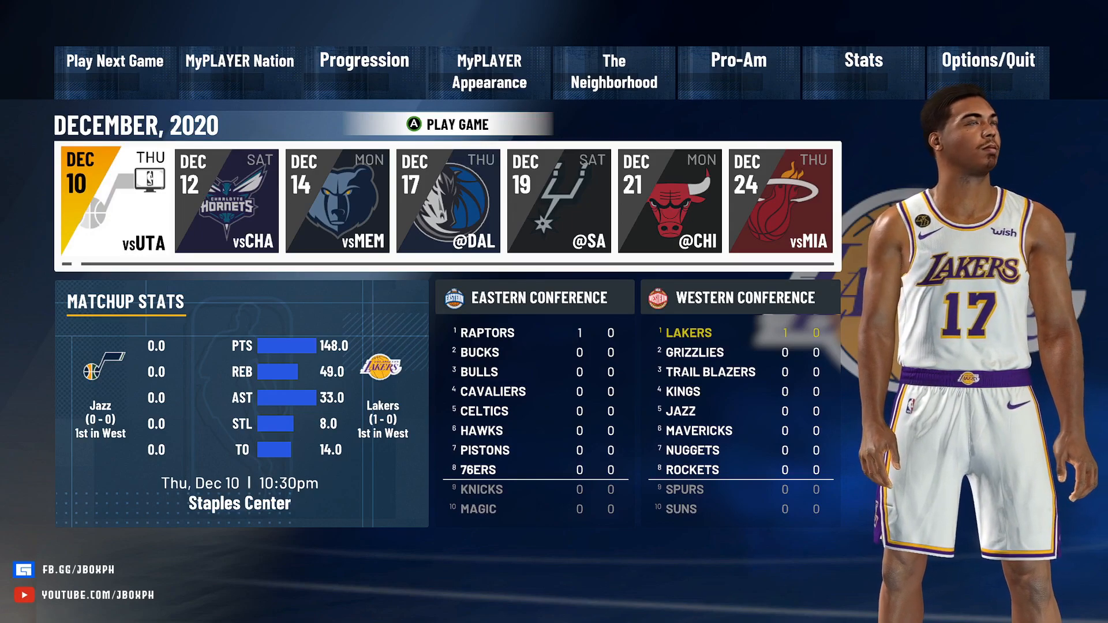
{"action": "left_click", "coordinate": [448, 124]}
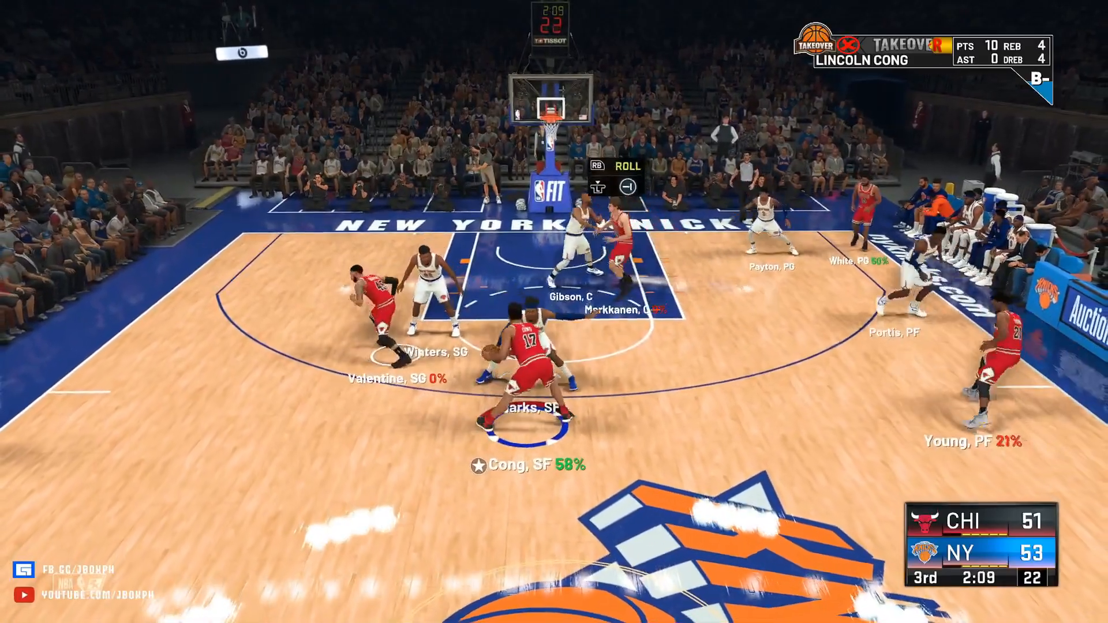